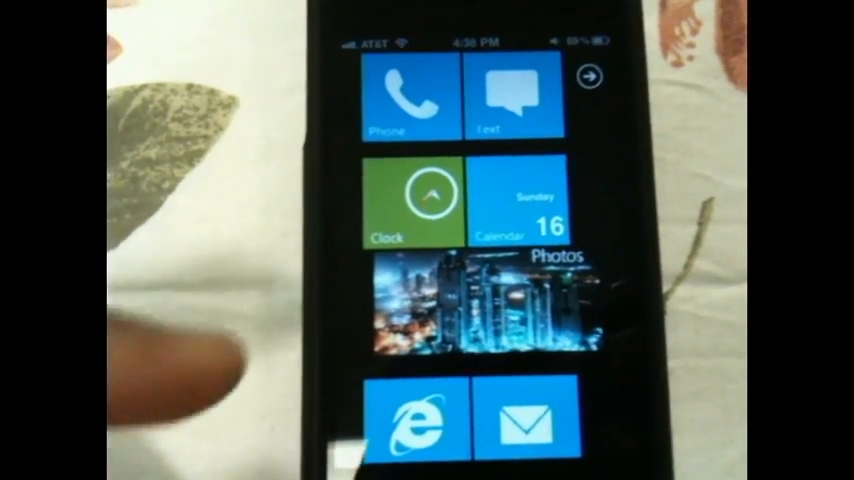
pyautogui.scroll(-3)
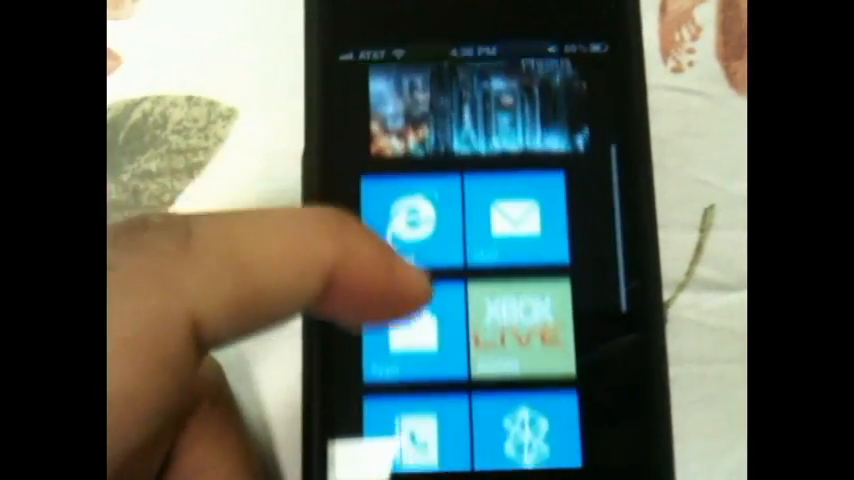
pyautogui.scroll(-3)
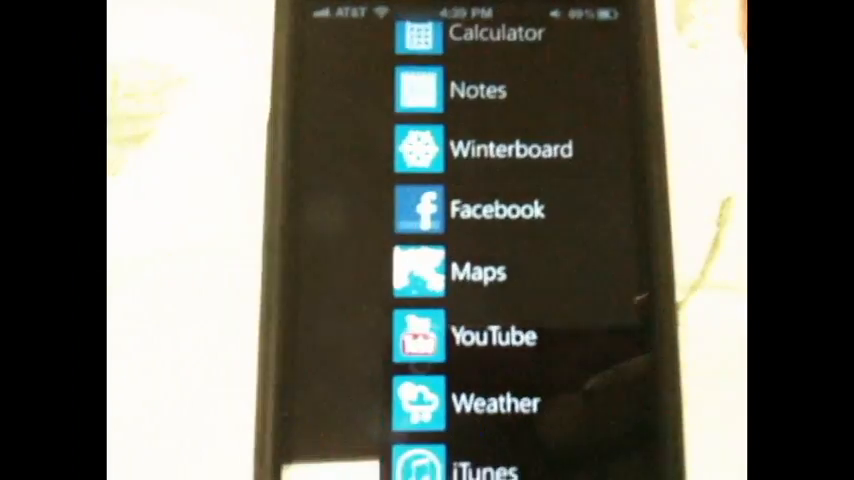
pyautogui.scroll(-3)
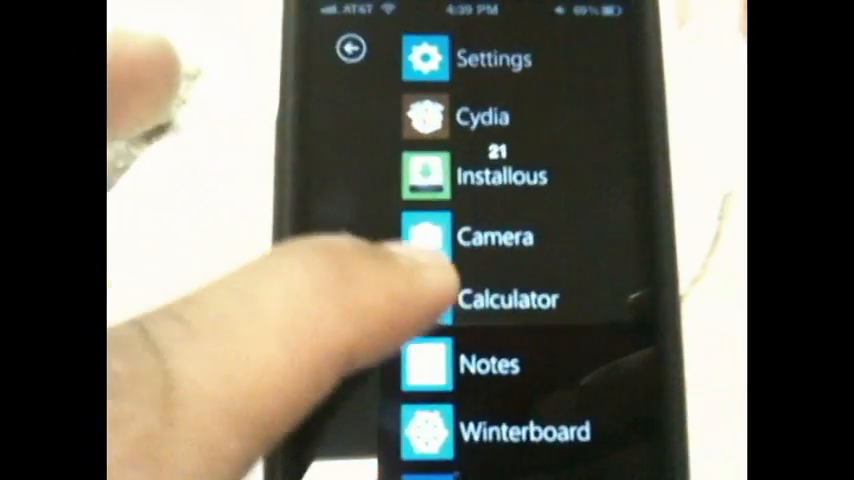
pyautogui.scroll(-3)
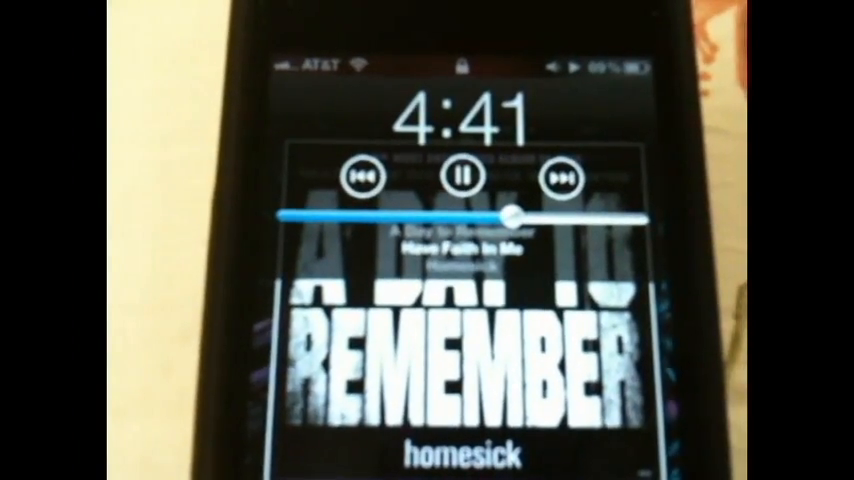
pyautogui.click(462, 176)
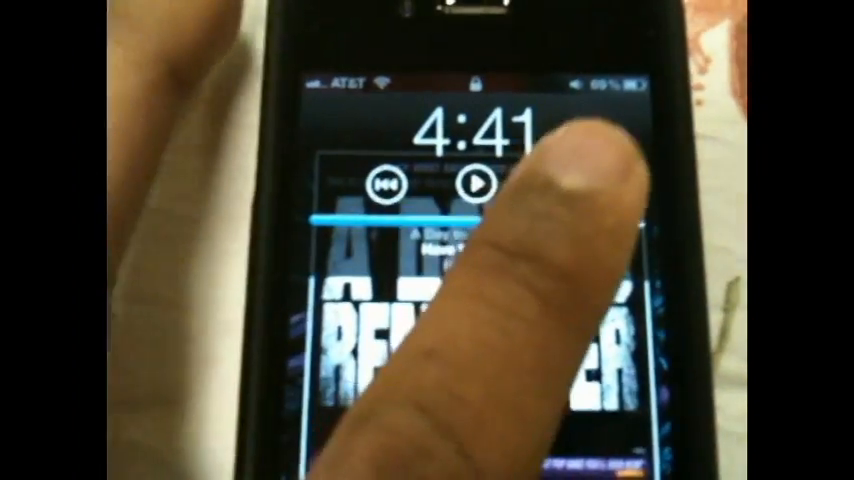